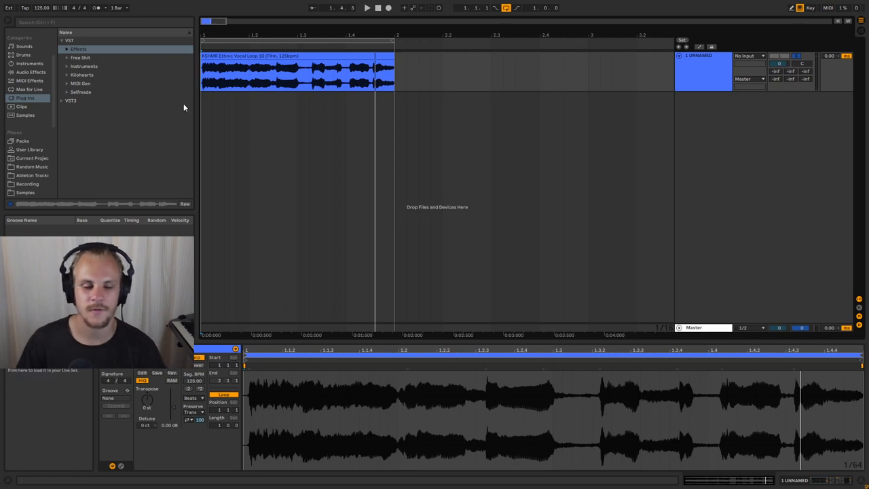
Load MTurboReverb from VST > Melda effects onto the vocal loop track.
click(66, 49)
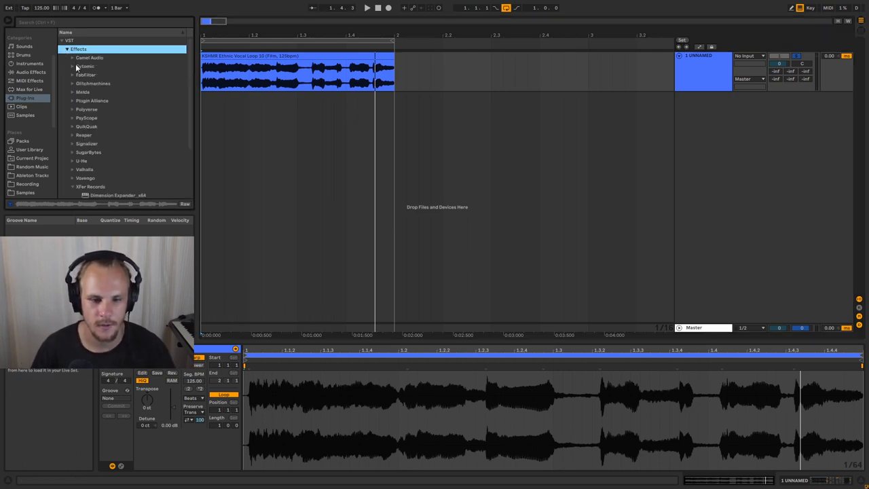
click(83, 46)
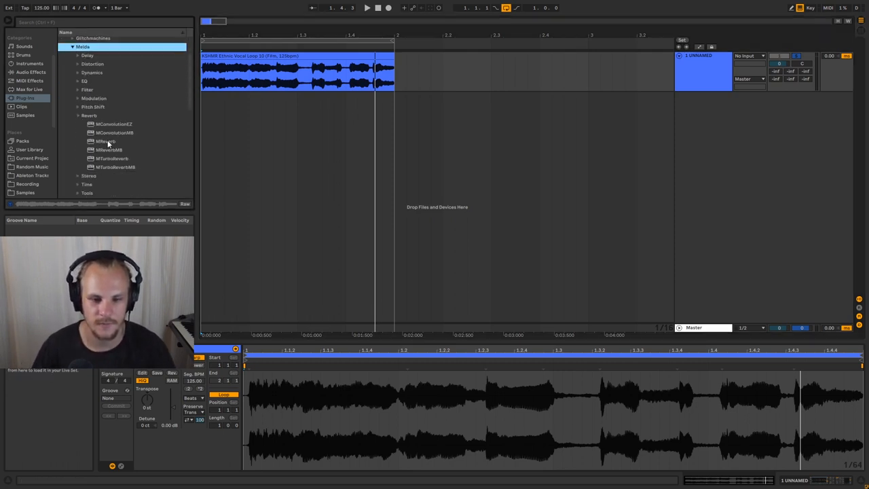
double_click(112, 158)
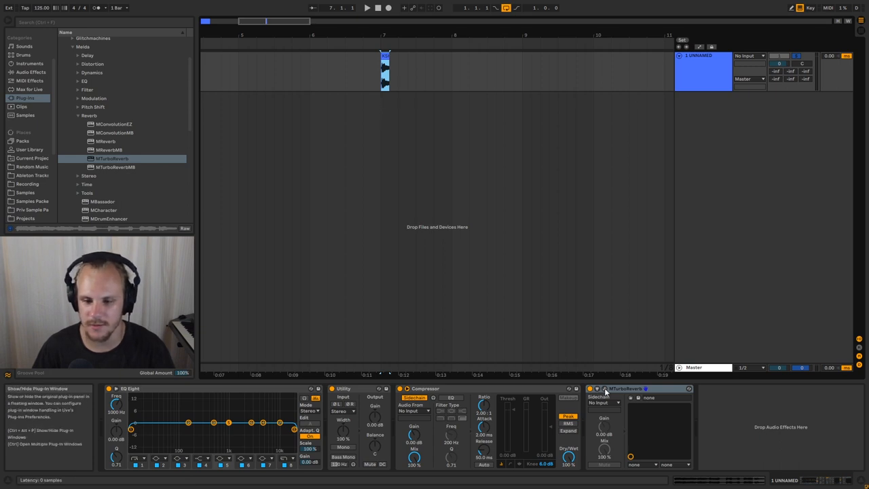
Switch MTurboReverb to its Dark tone preset and close its window.
double_click(603, 388)
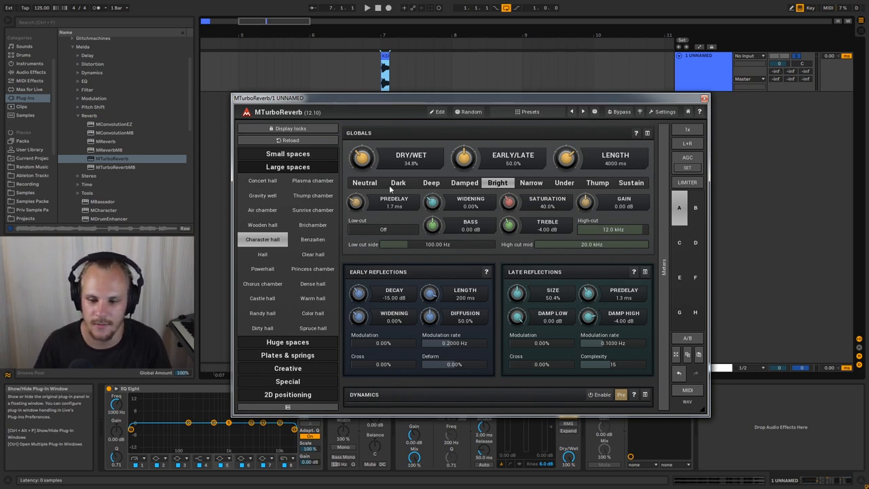
click(398, 183)
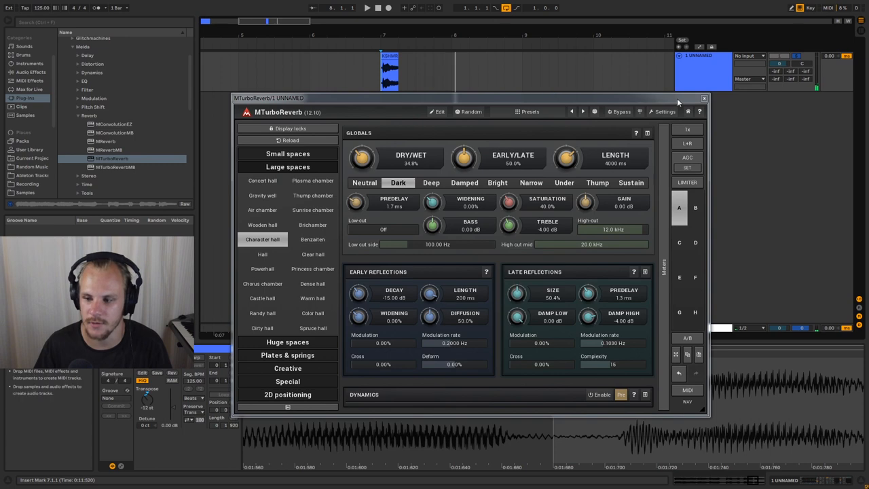
click(704, 97)
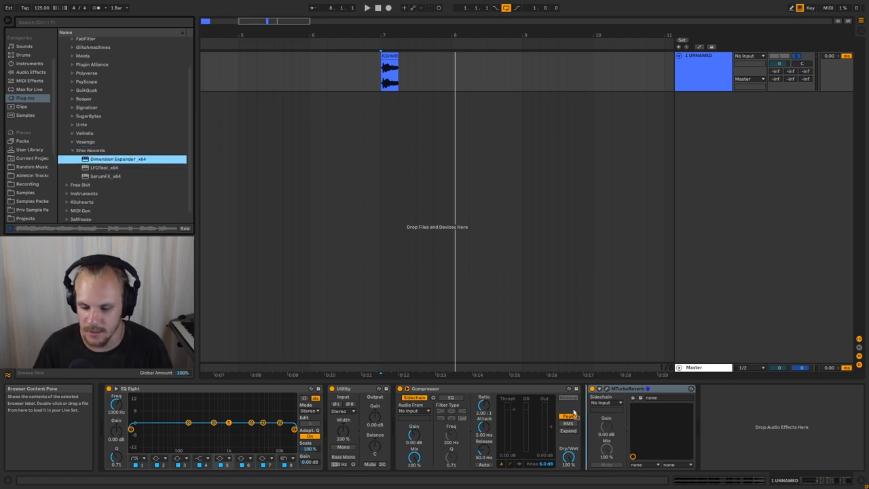
Add Dimension Expander_x64 to the vocal track ahead of MTurboReverb.
double_click(117, 159)
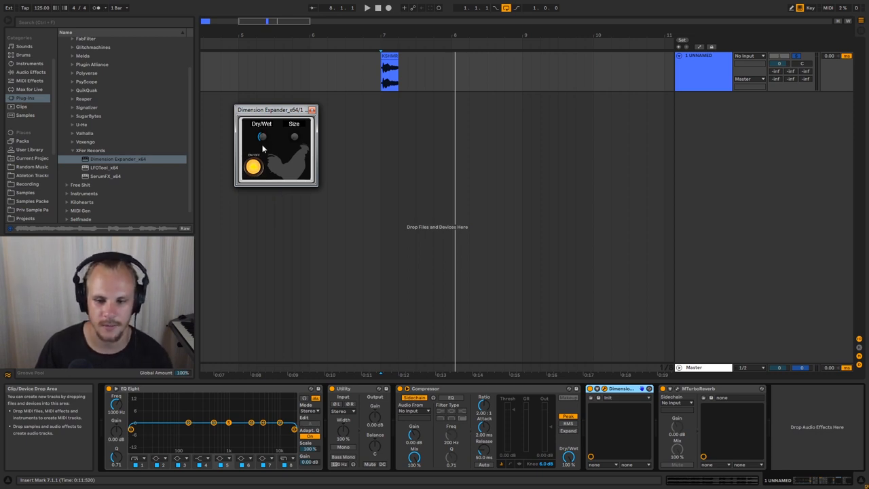
mouse_move(309, 161)
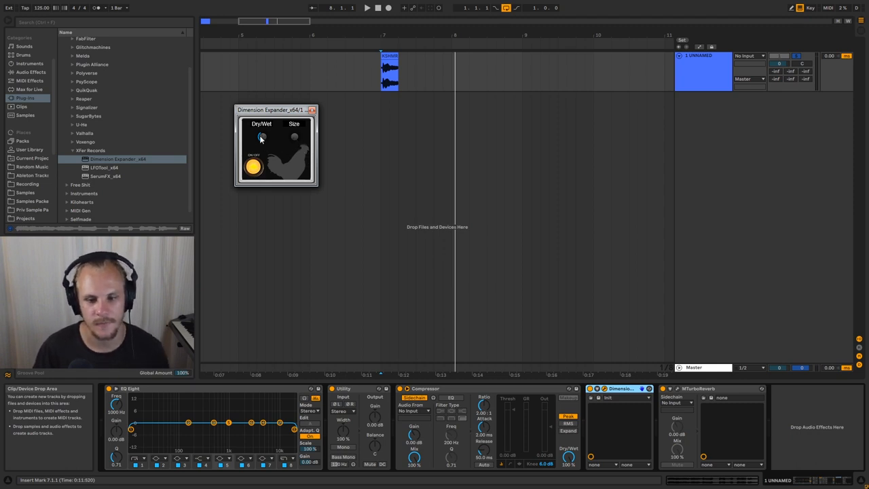
mouse_move(419, 152)
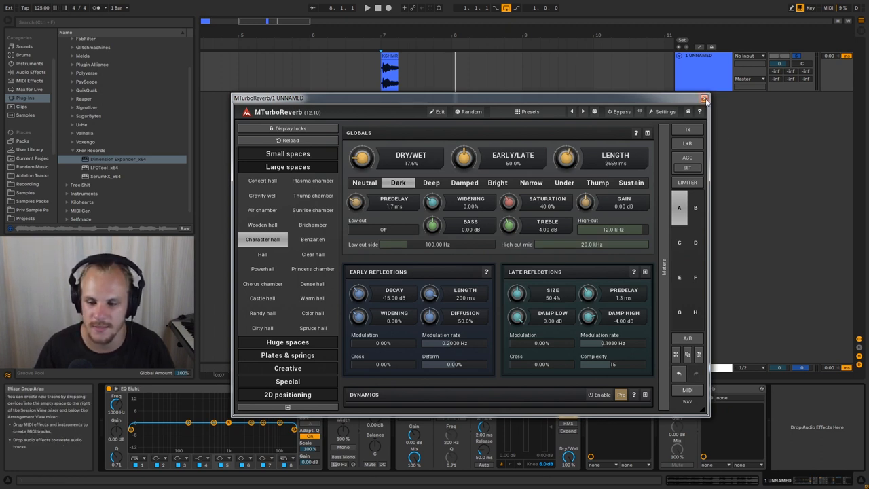
click(705, 99)
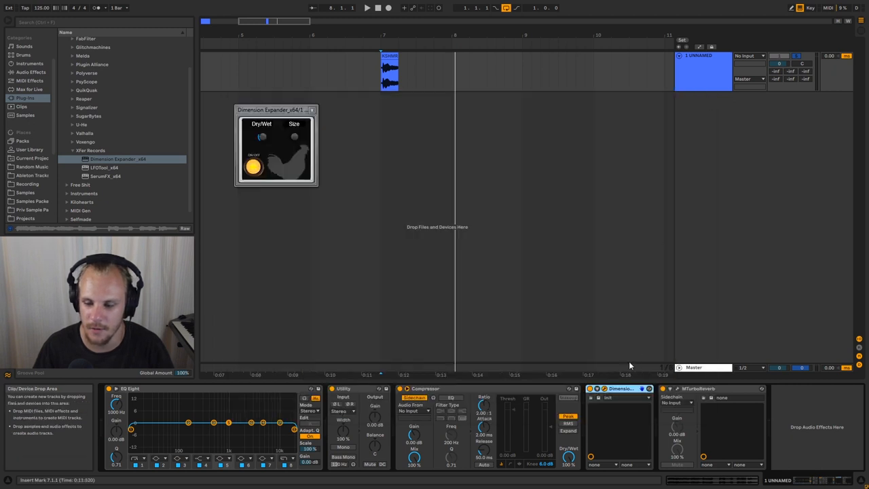
mouse_move(270, 161)
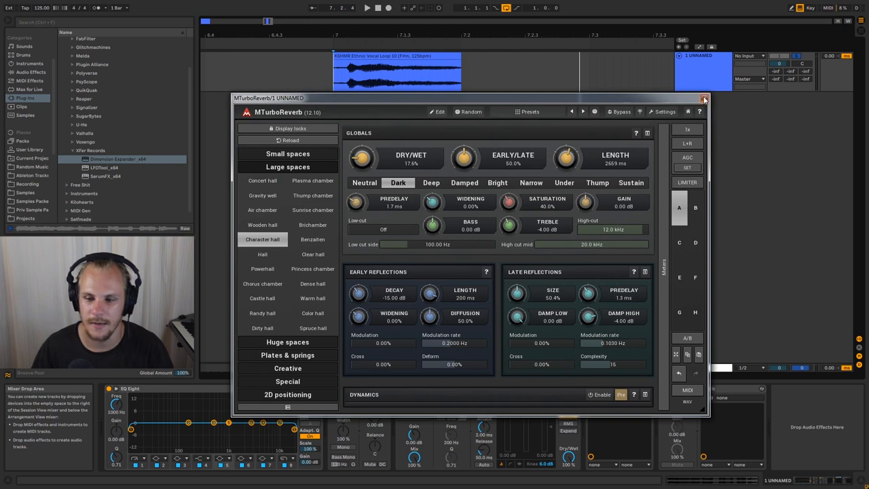
Close the MTurboReverb and Dimension Expander windows, then reopen Dimension Expander's controls.
click(704, 99)
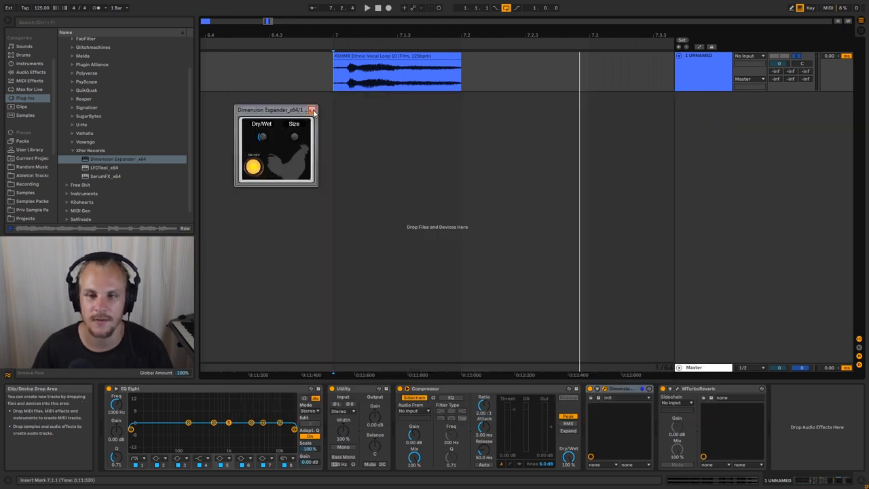
click(313, 110)
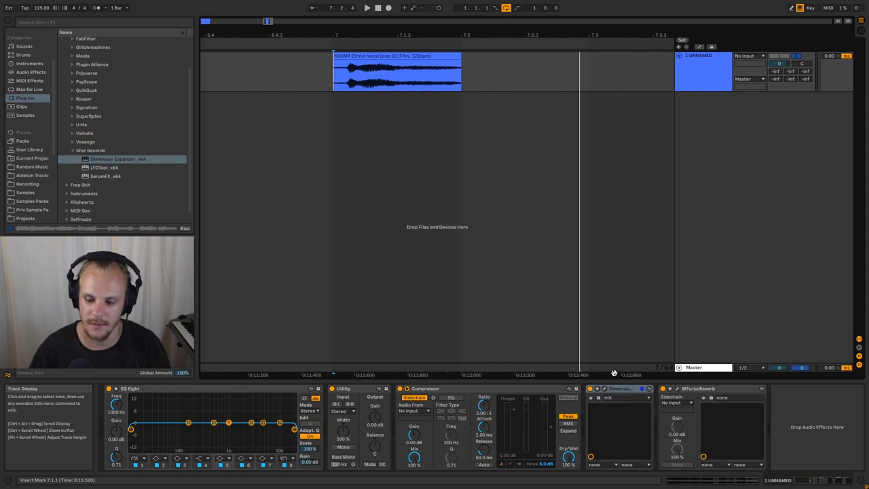
double_click(117, 158)
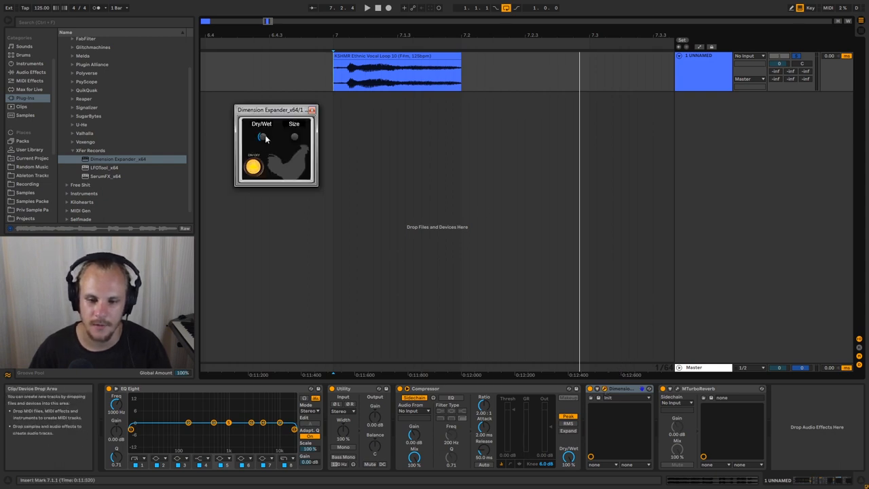